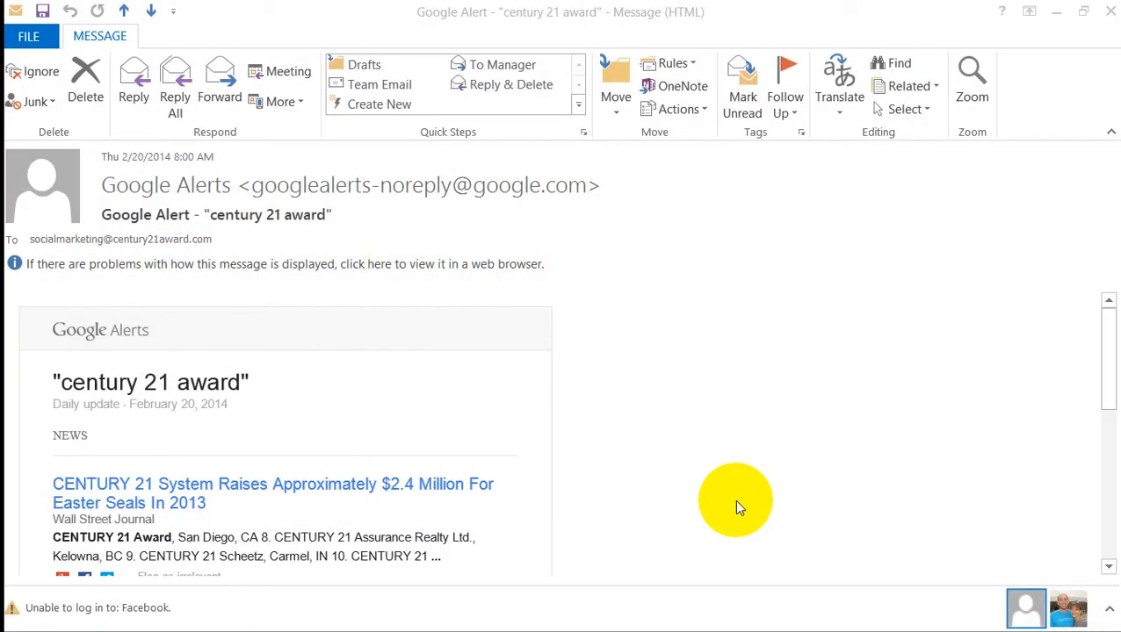
mouse_move(60, 412)
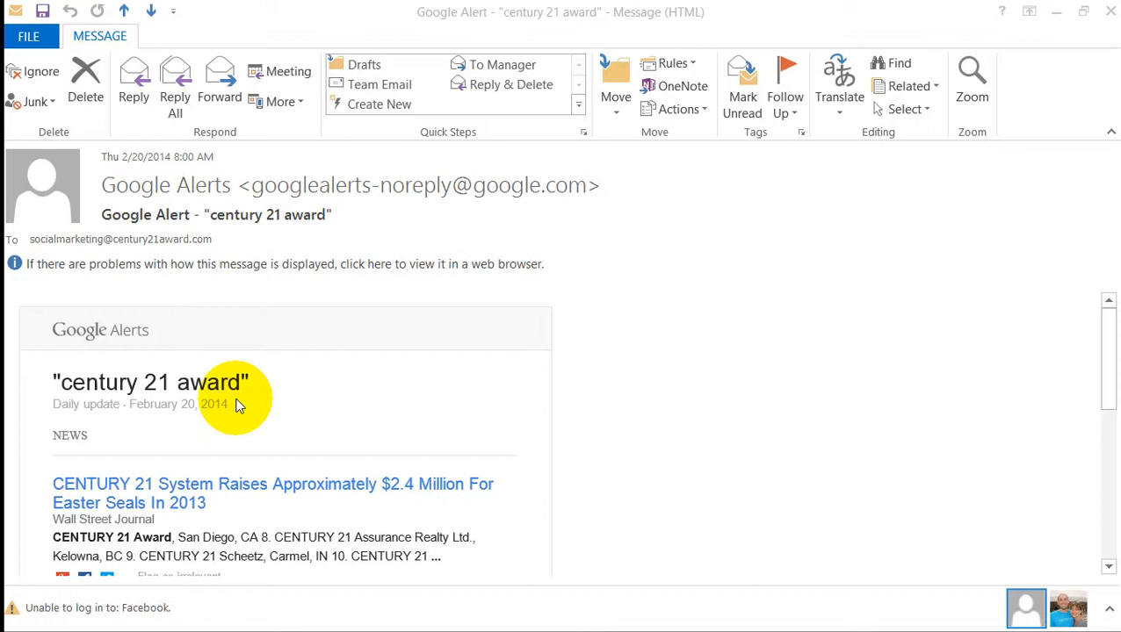
mouse_move(232, 411)
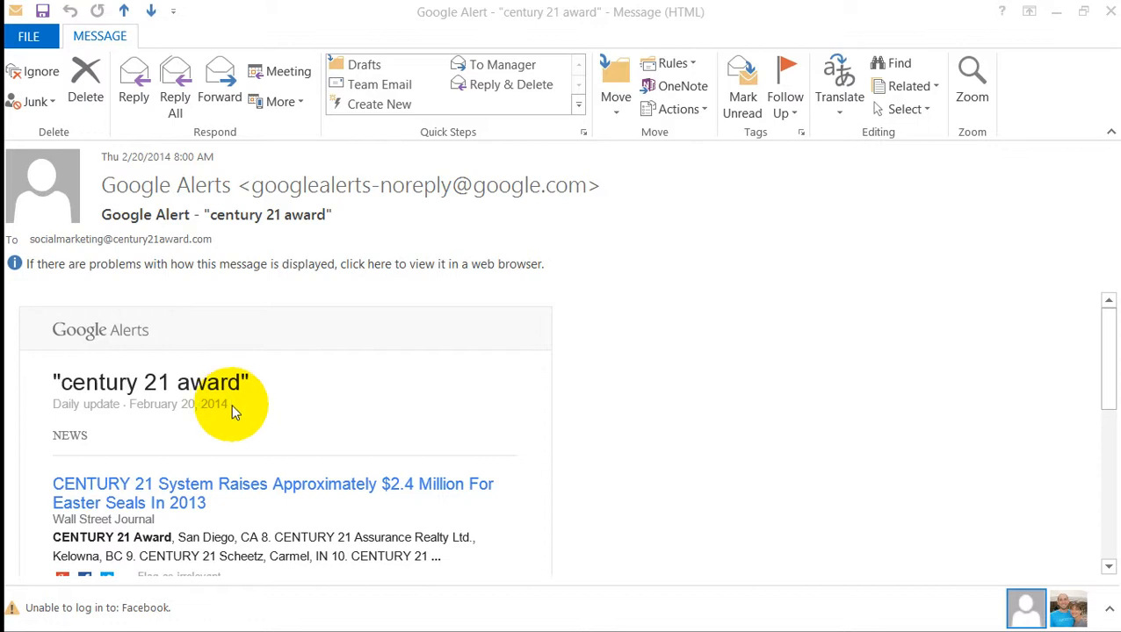
mouse_move(389, 424)
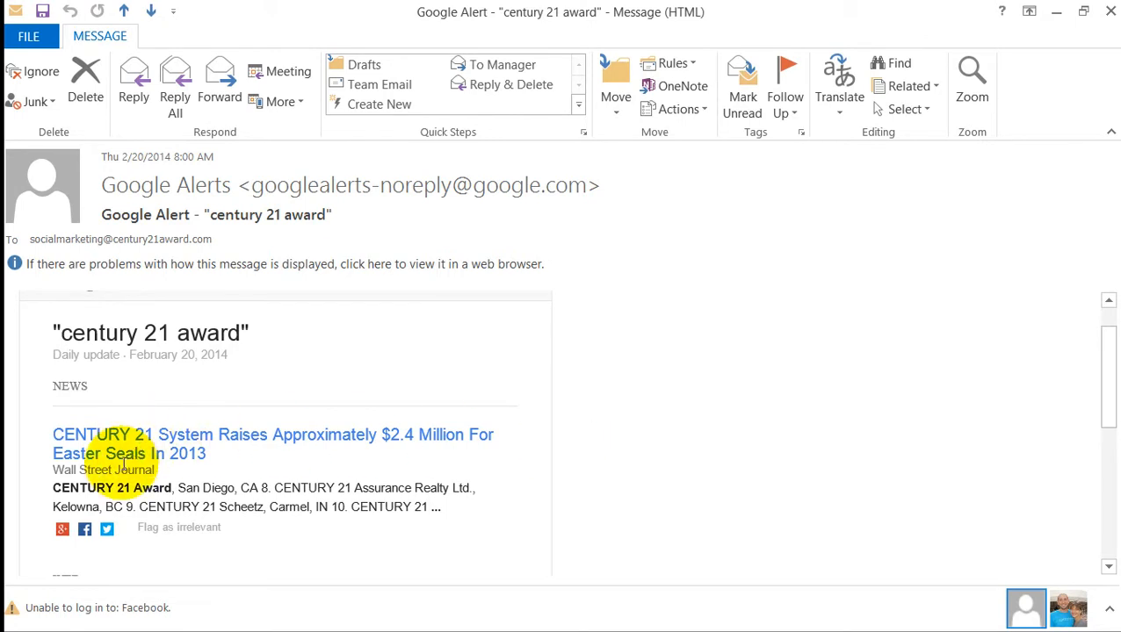
Step: Scroll the alert email down to its Web result near the message's end
scroll("down", 3)
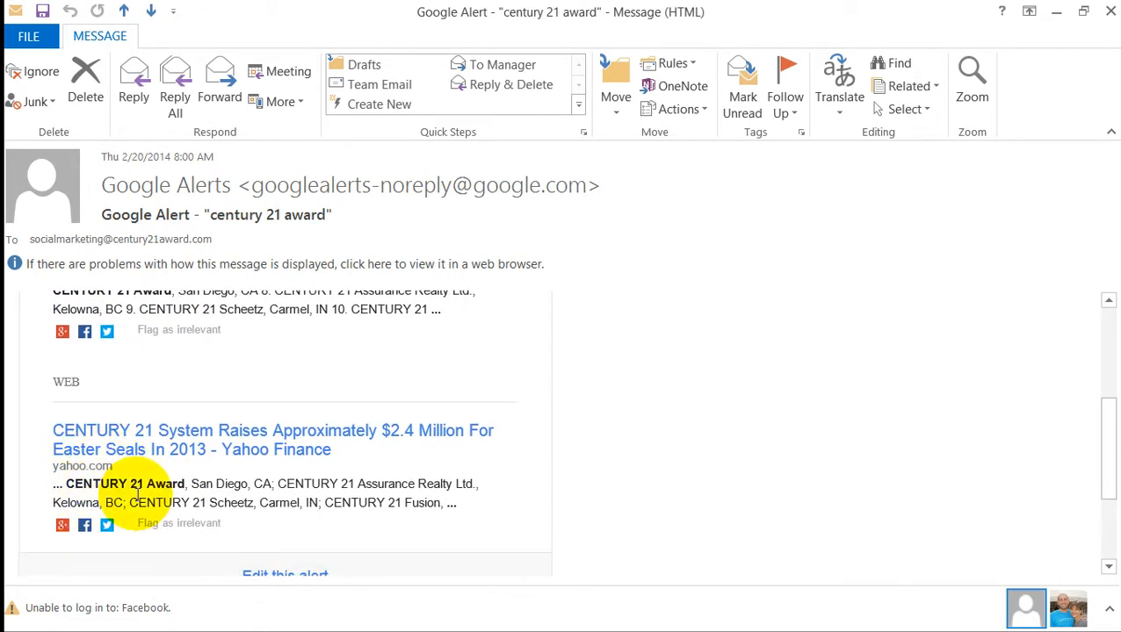
mouse_move(232, 508)
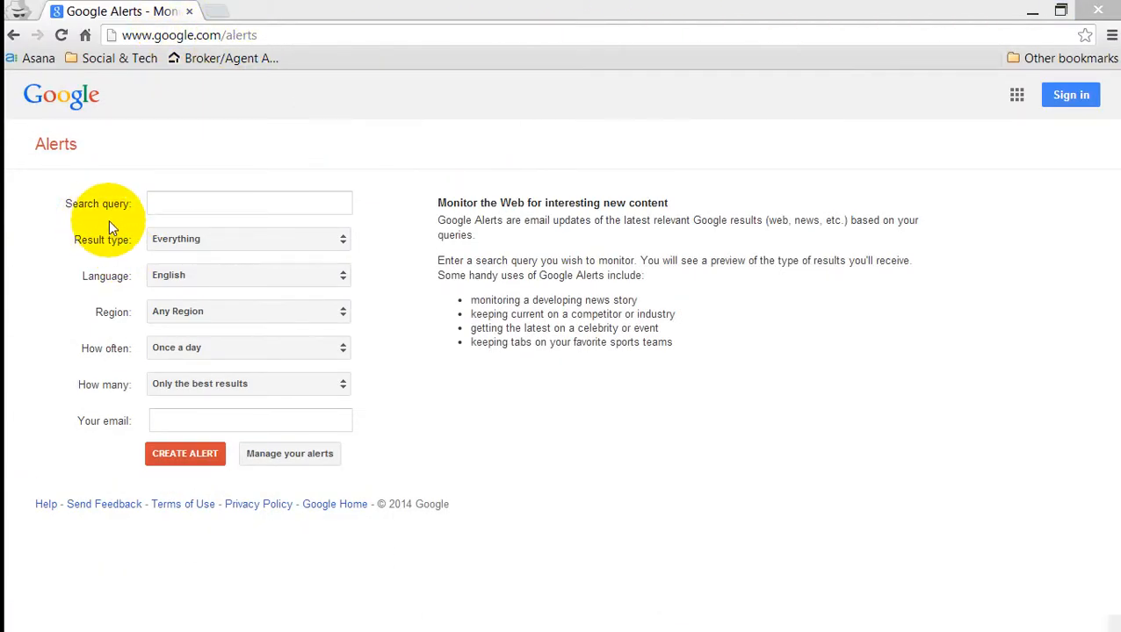
Step: Enter the search query "Hillcrest San Diego Real Estate" in quotes, previewing sample Web results
left_click(250, 203)
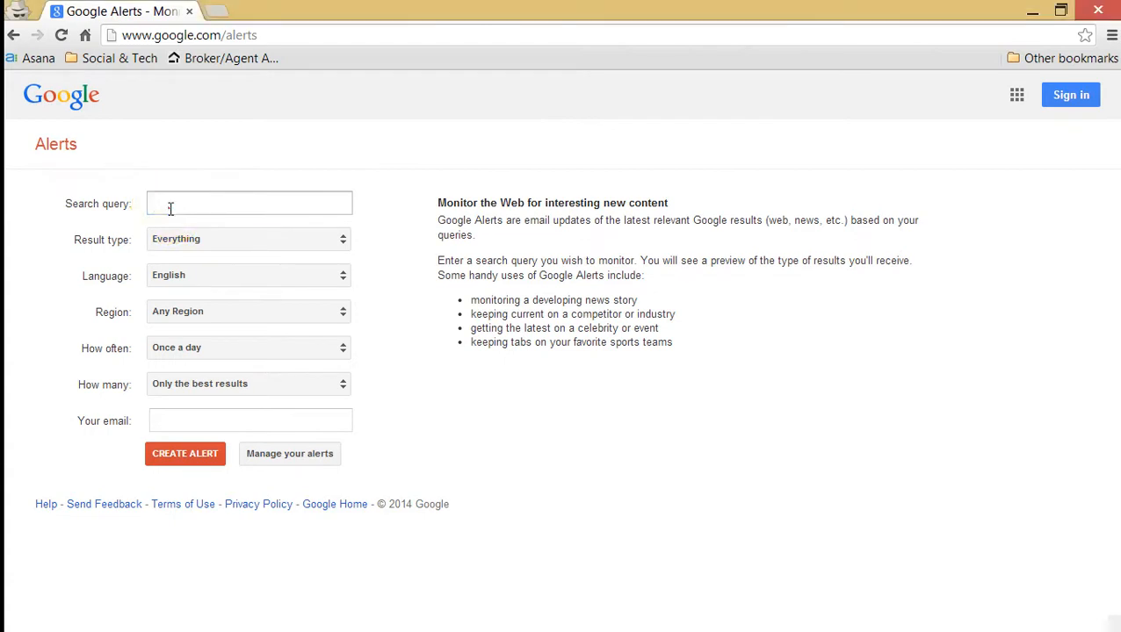
left_click(248, 203)
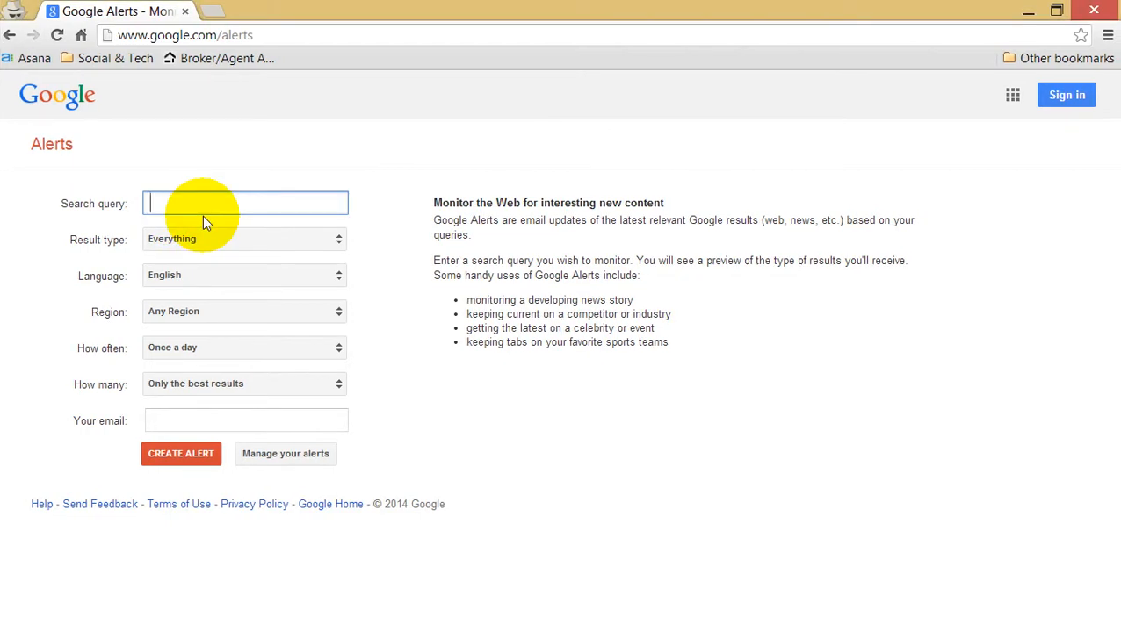
type("\"Hillcrest")
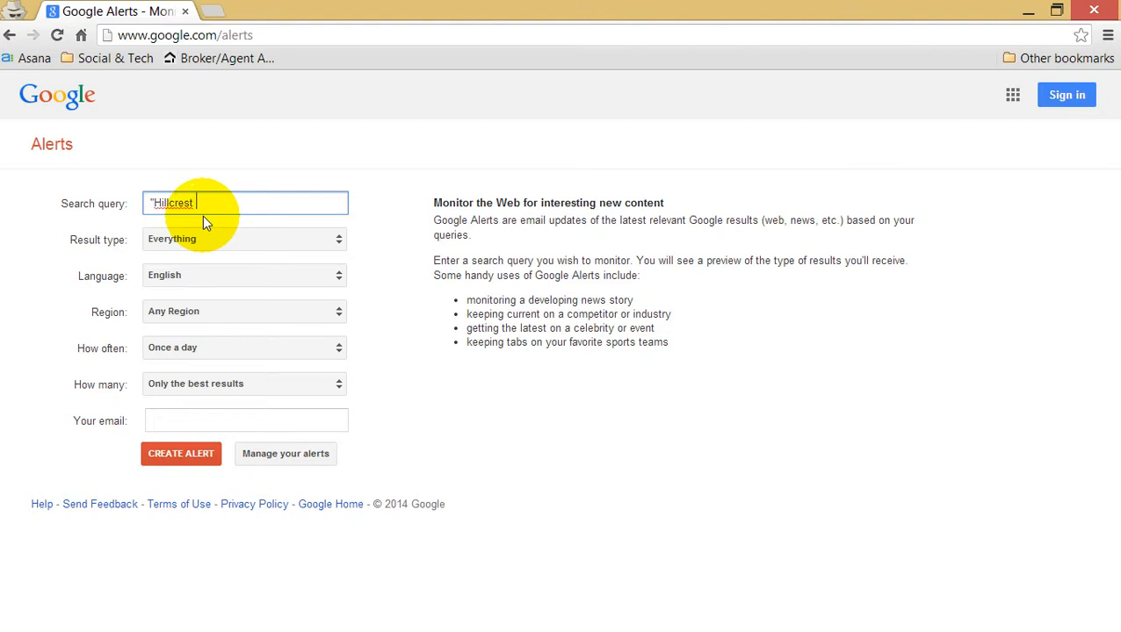
type("San Diego Real")
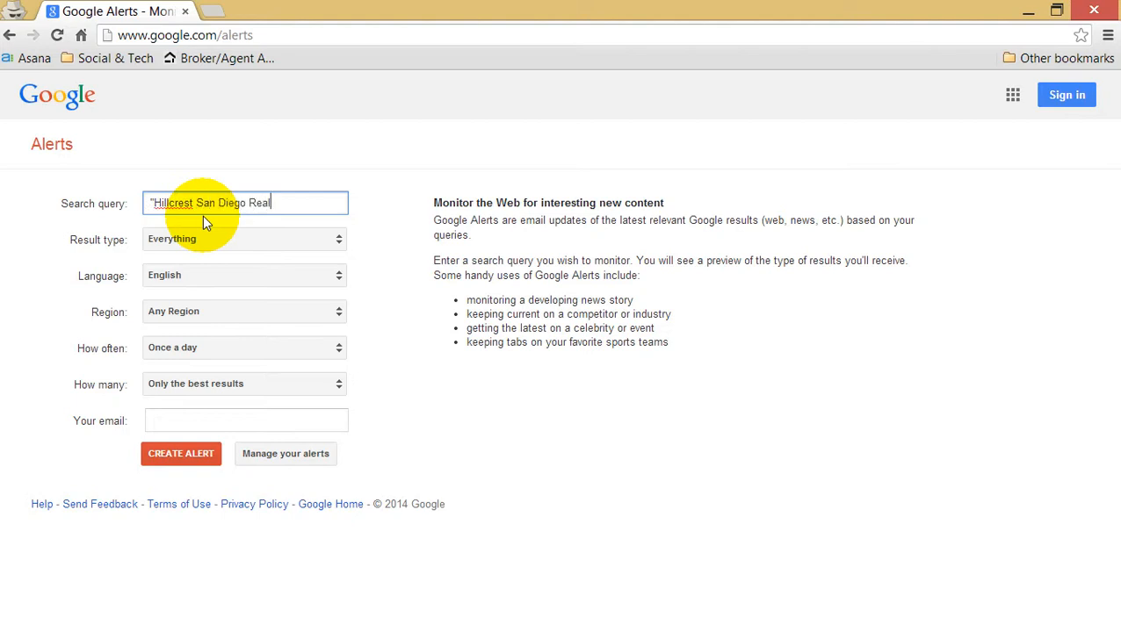
type("Estate")
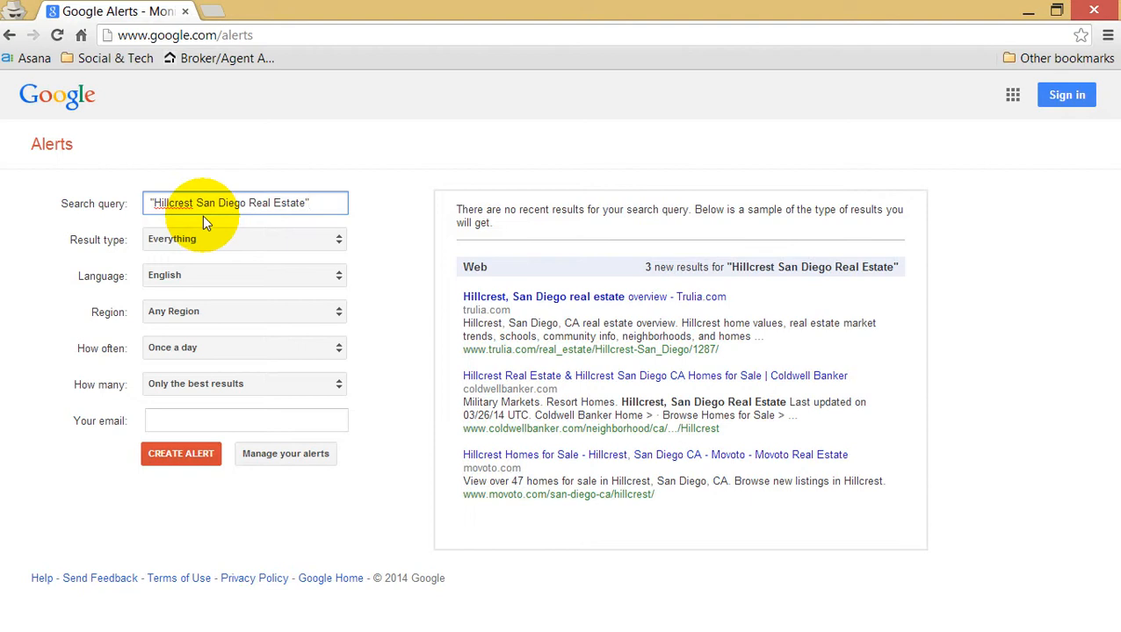
left_click(244, 239)
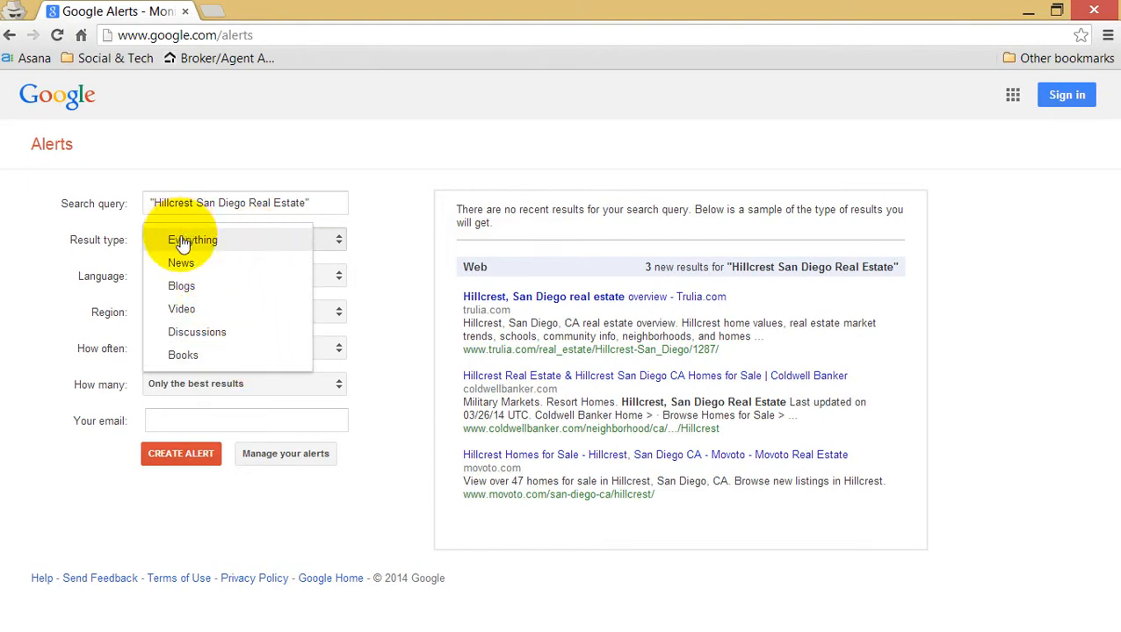
left_click(192, 239)
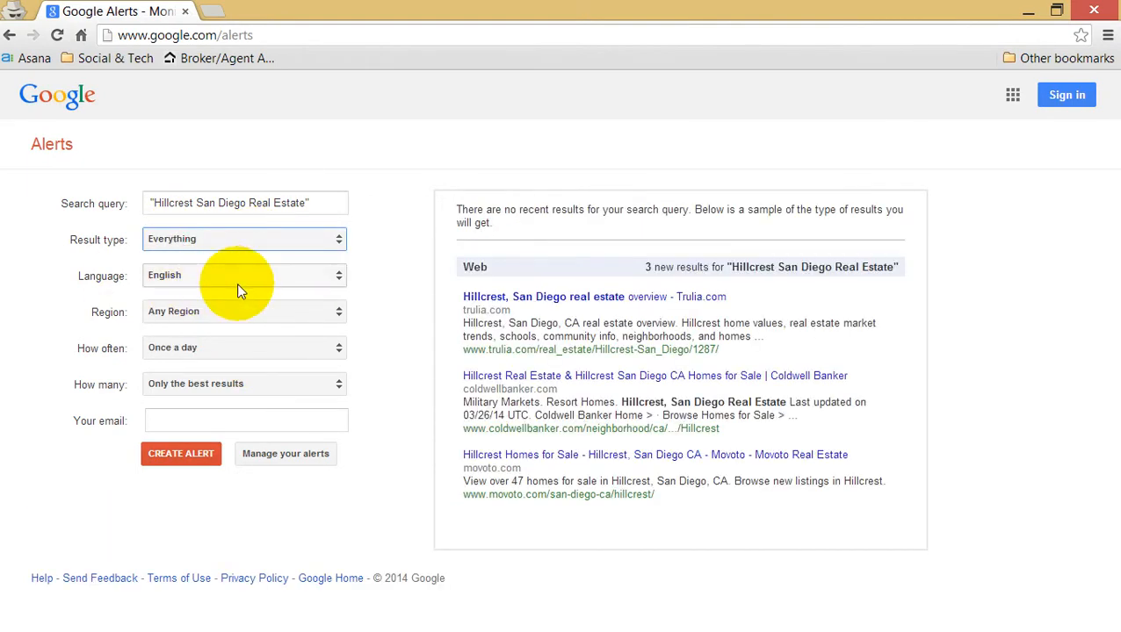
left_click(243, 311)
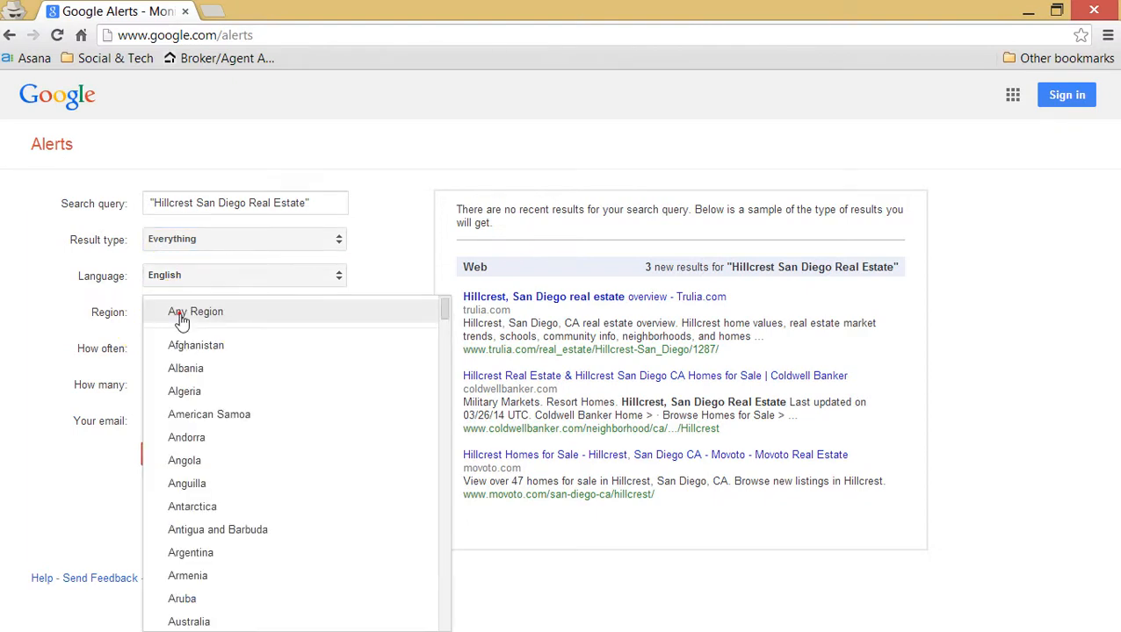
left_click(195, 311)
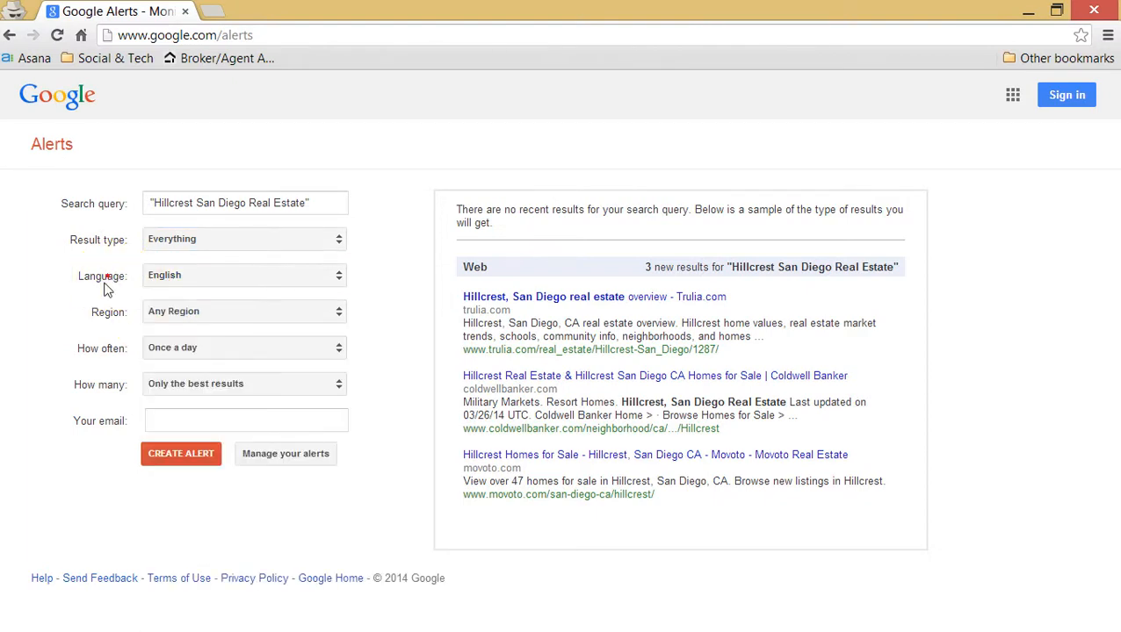
left_click(243, 347)
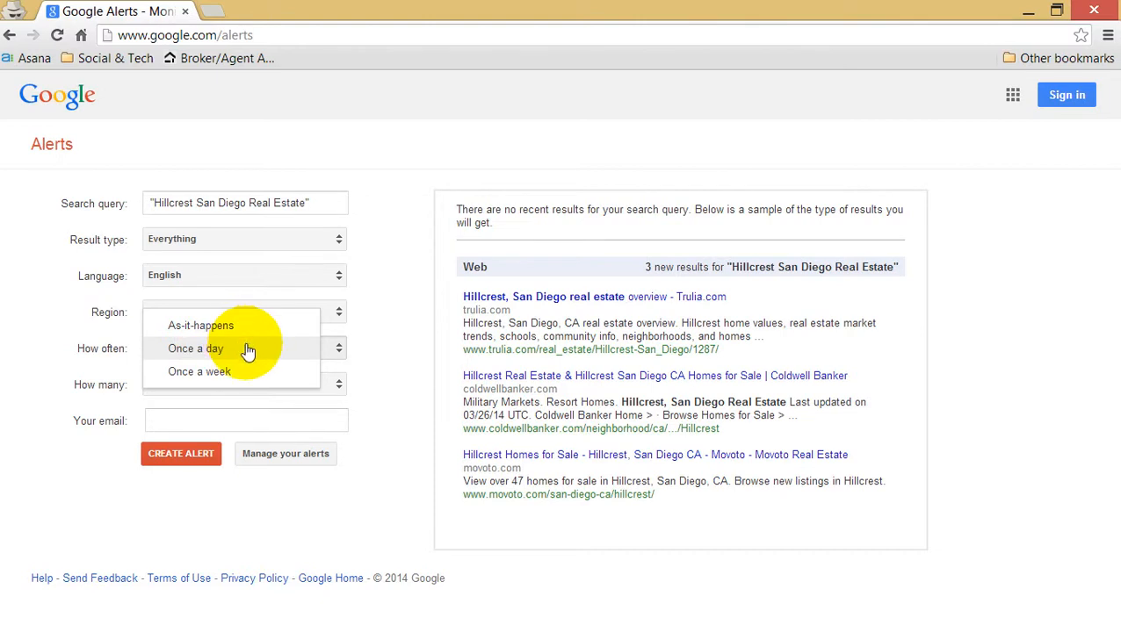
mouse_move(213, 379)
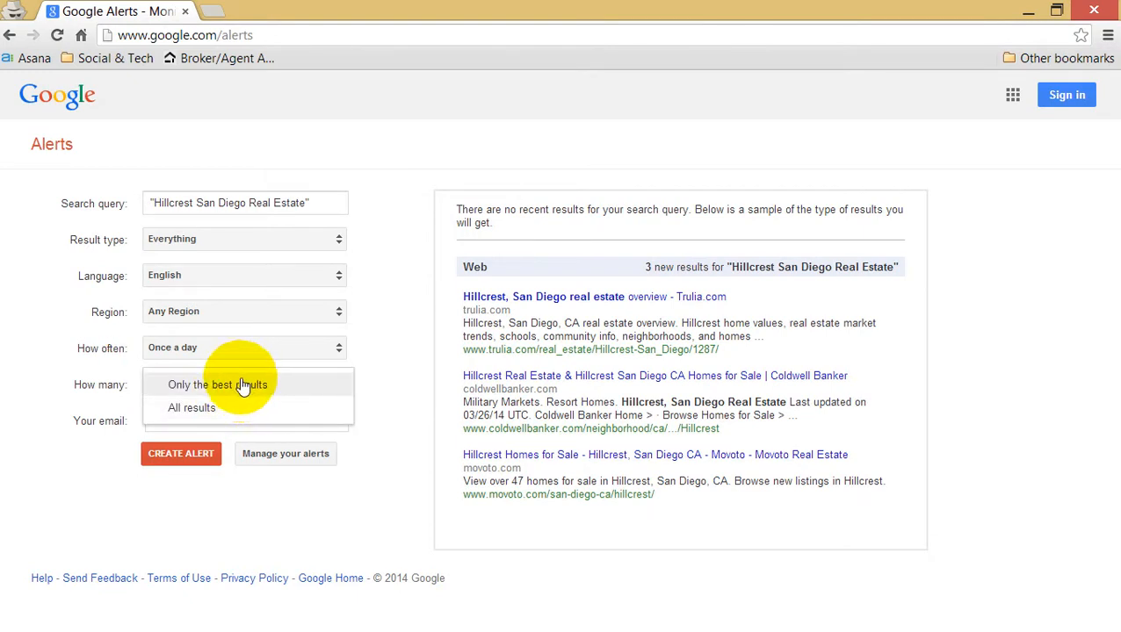
left_click(217, 384)
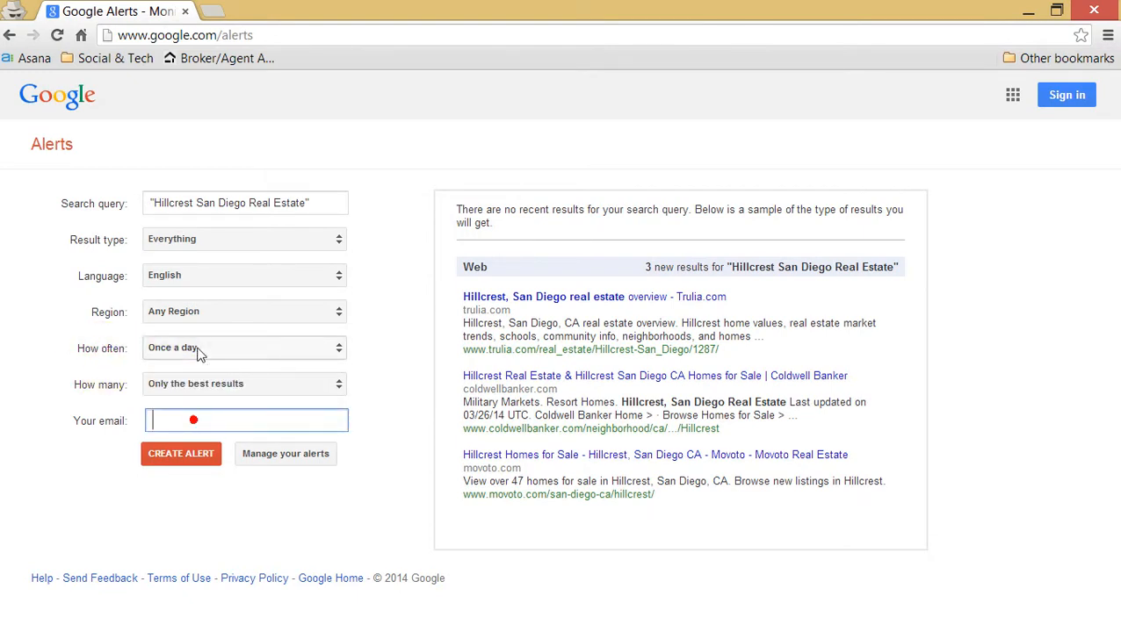
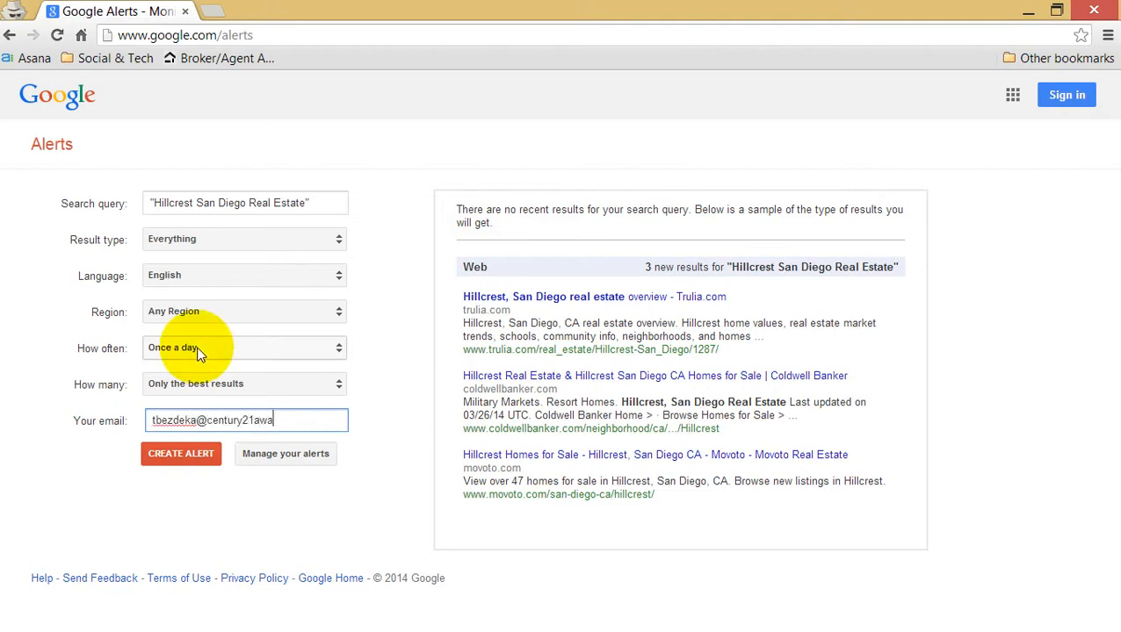
Step: Enter the delivery email ("tbez…") and create the alert, reaching the verification-sent confirmation
left_click(180, 453)
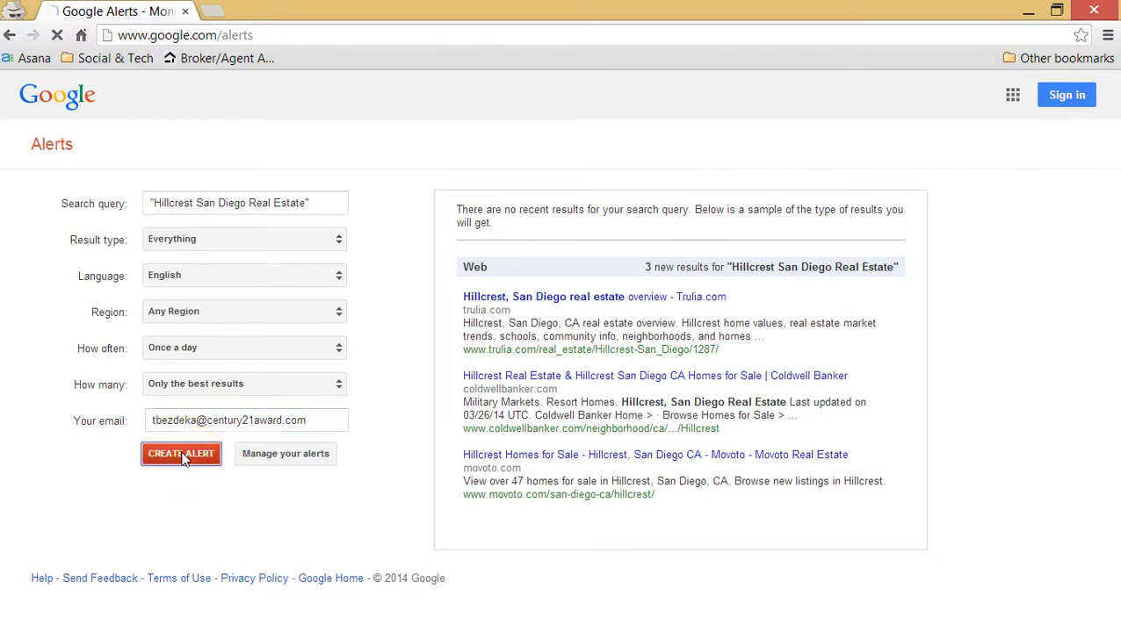
left_click(180, 453)
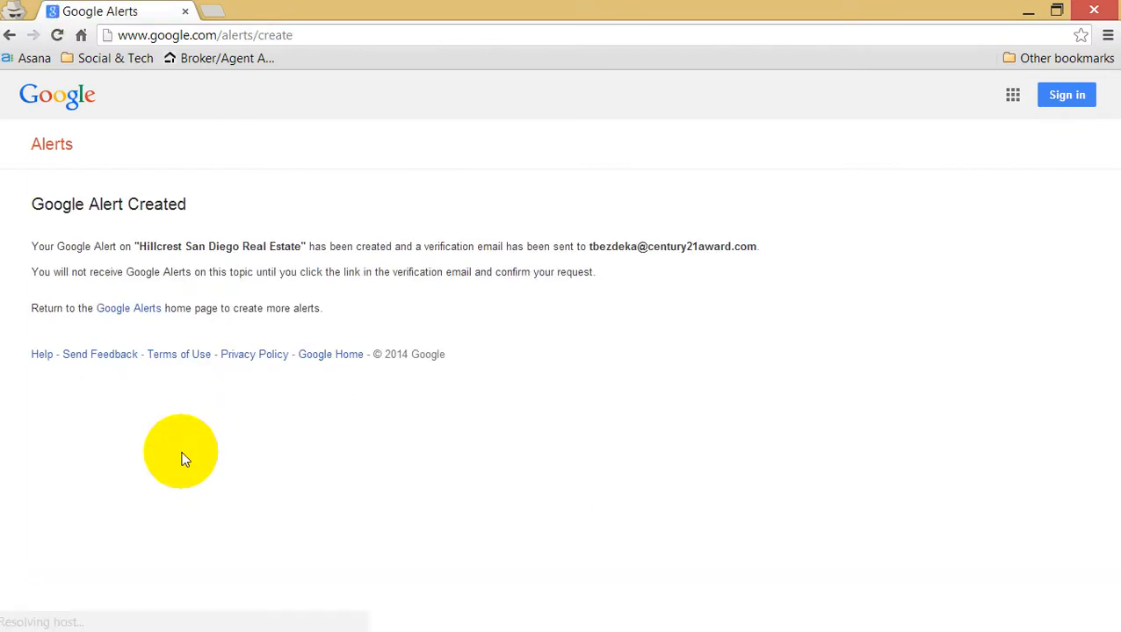